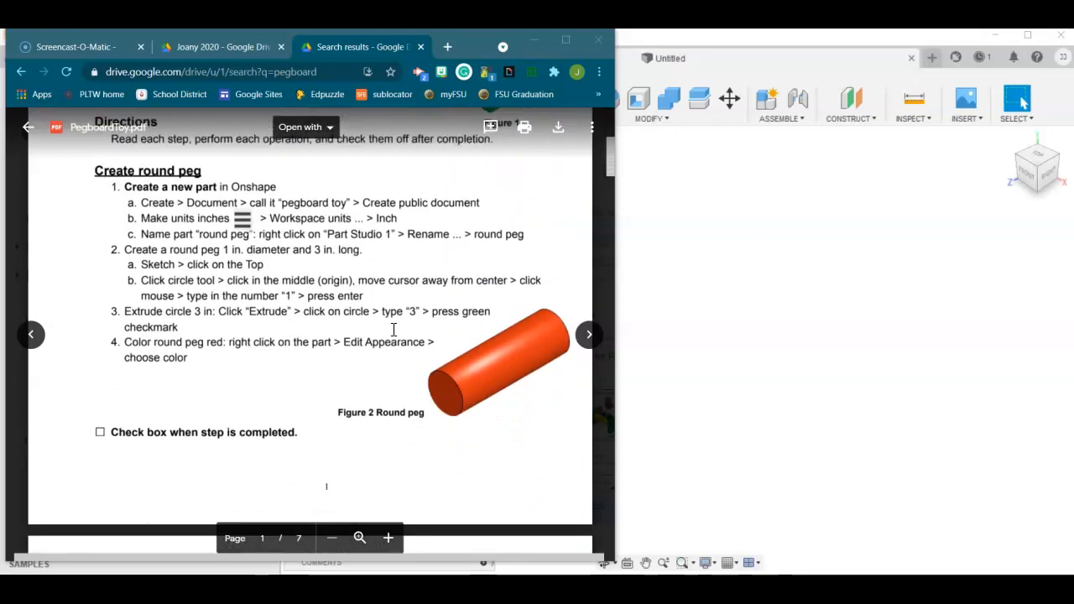
# Scroll the pegboard toy PDF down to page 4, 'Create Ends'.
pyautogui.scroll(-3)
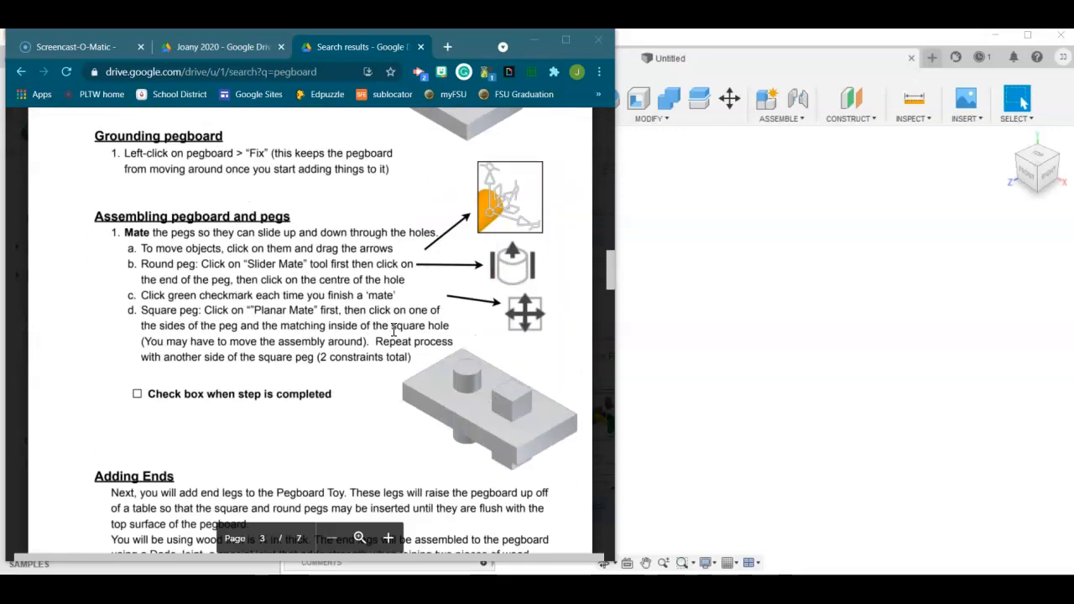
pyautogui.scroll(-3)
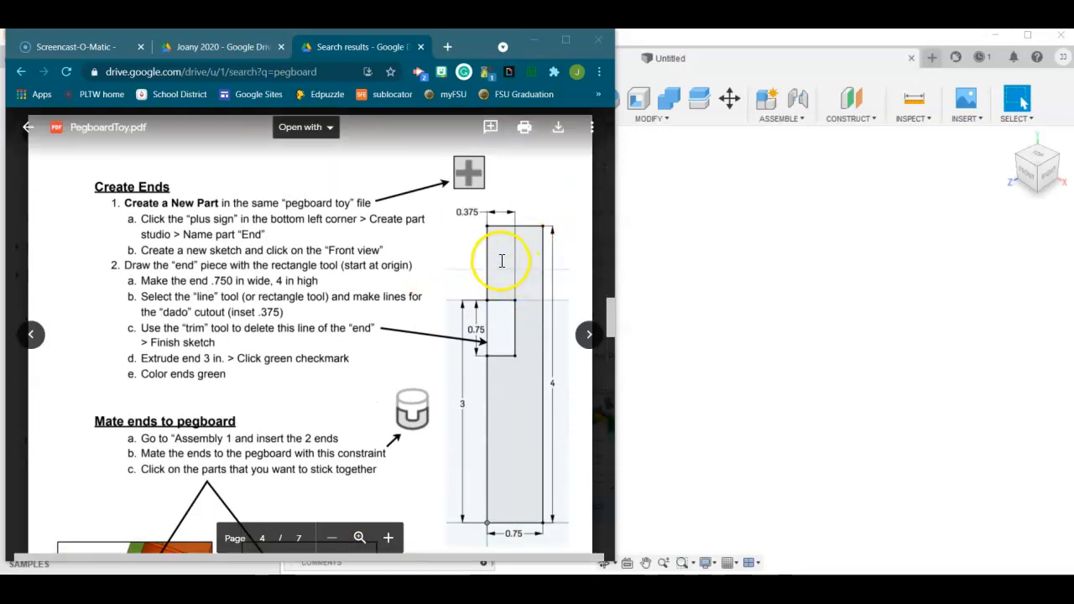
pyautogui.moveTo(536, 485)
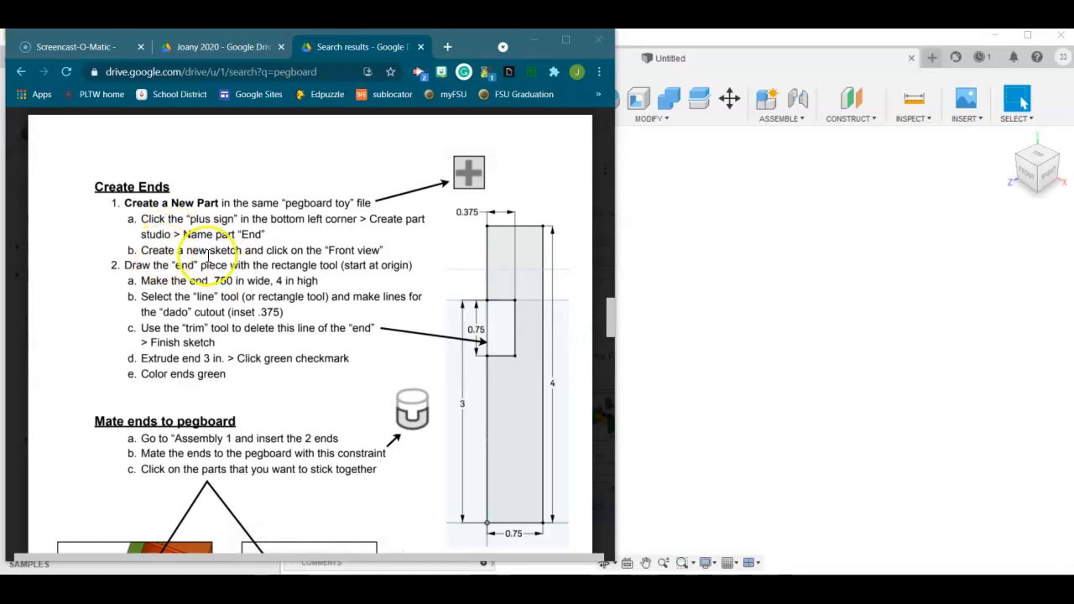
pyautogui.moveTo(310, 157)
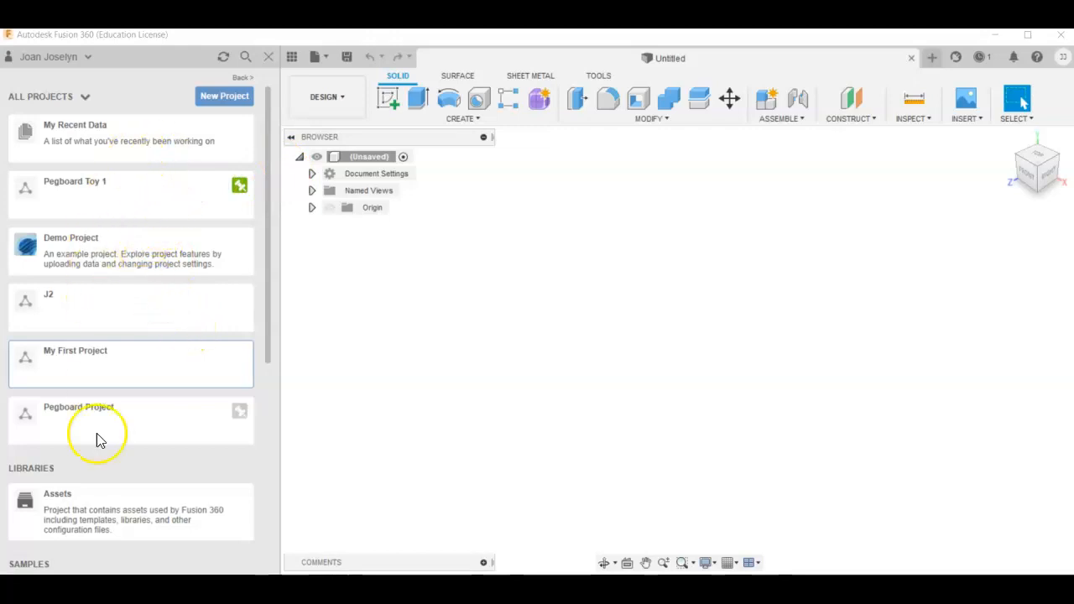
pyautogui.moveTo(92, 167)
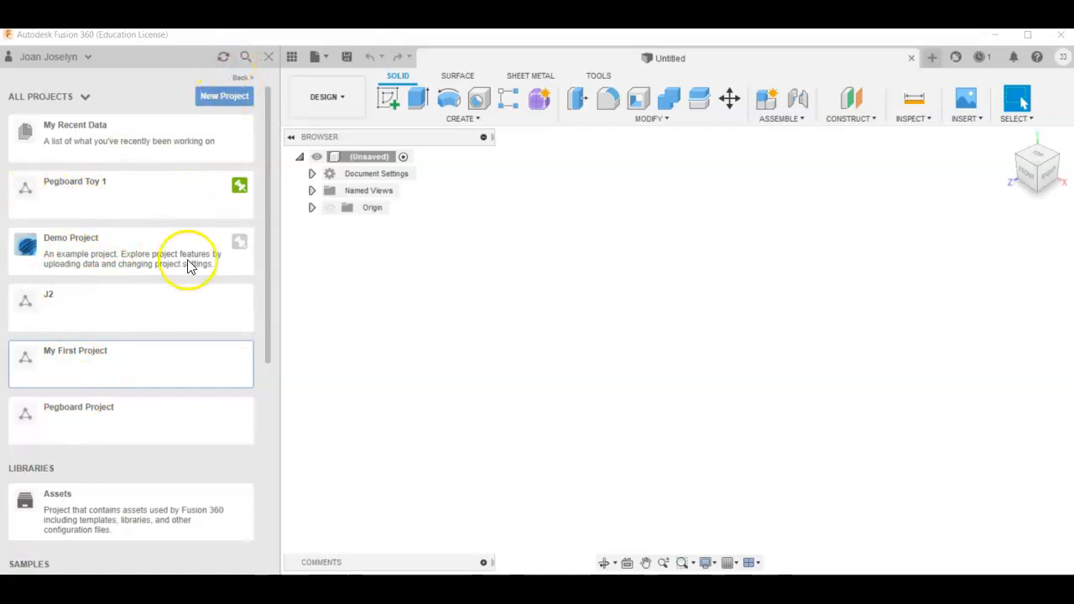
pyautogui.moveTo(113, 189)
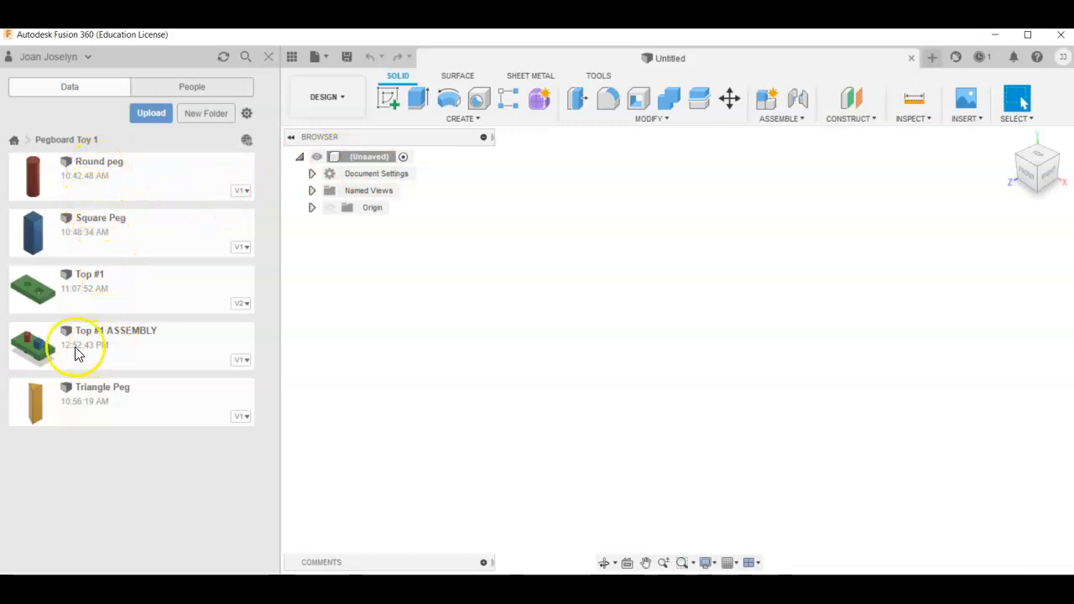
pyautogui.moveTo(99, 409)
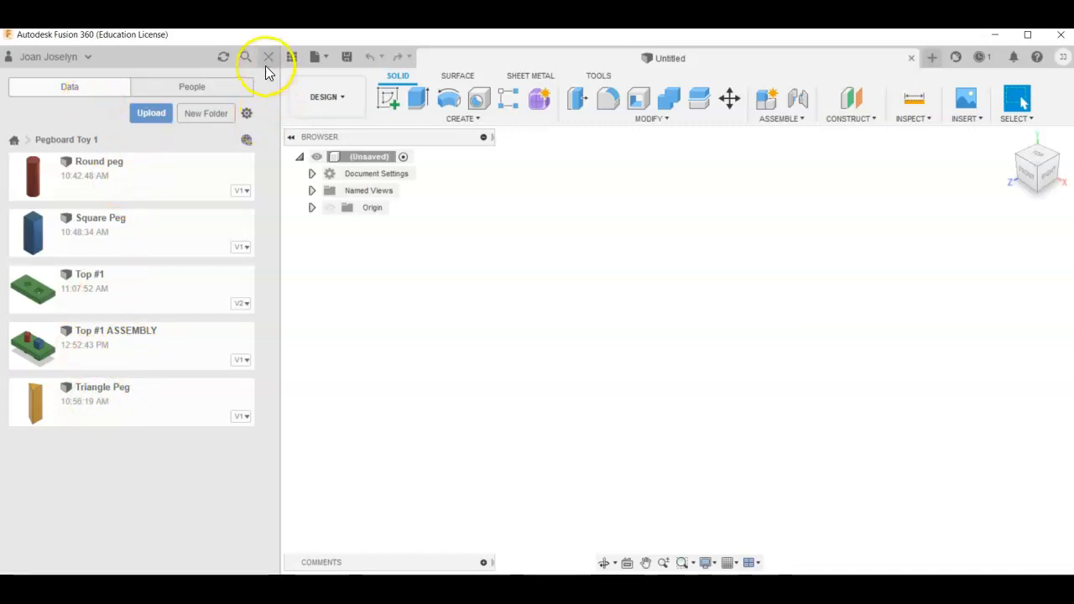
# Close the Pegboard Toy 1 data panel to reveal the blank untitled design.
pyautogui.click(269, 56)
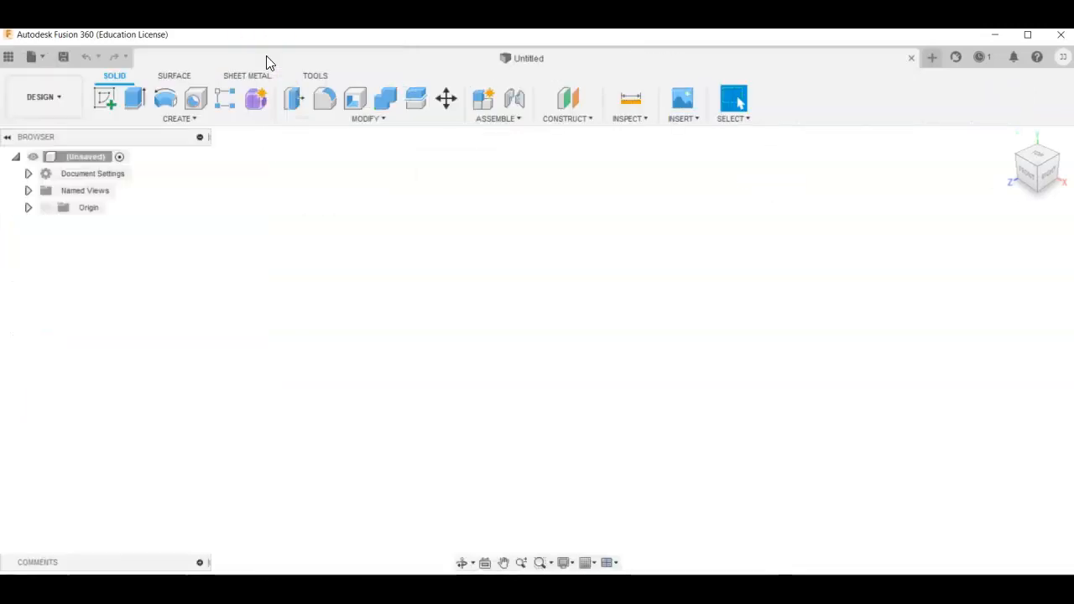
pyautogui.moveTo(210, 125)
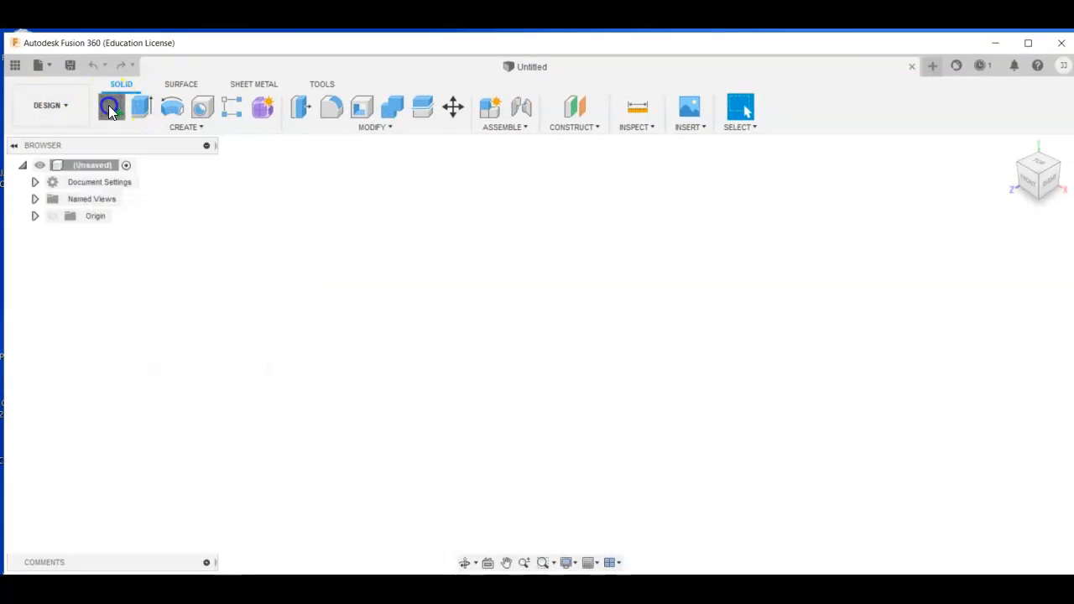
# Create a new sketch on the Front origin plane.
pyautogui.click(112, 106)
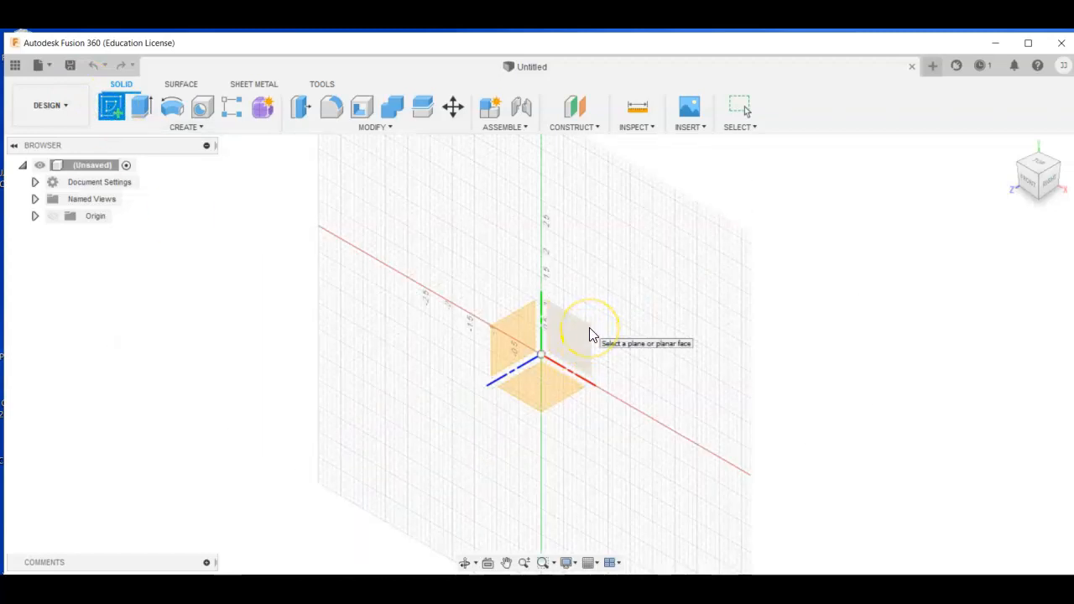
pyautogui.moveTo(592, 327); pyautogui.dragTo(549, 386)
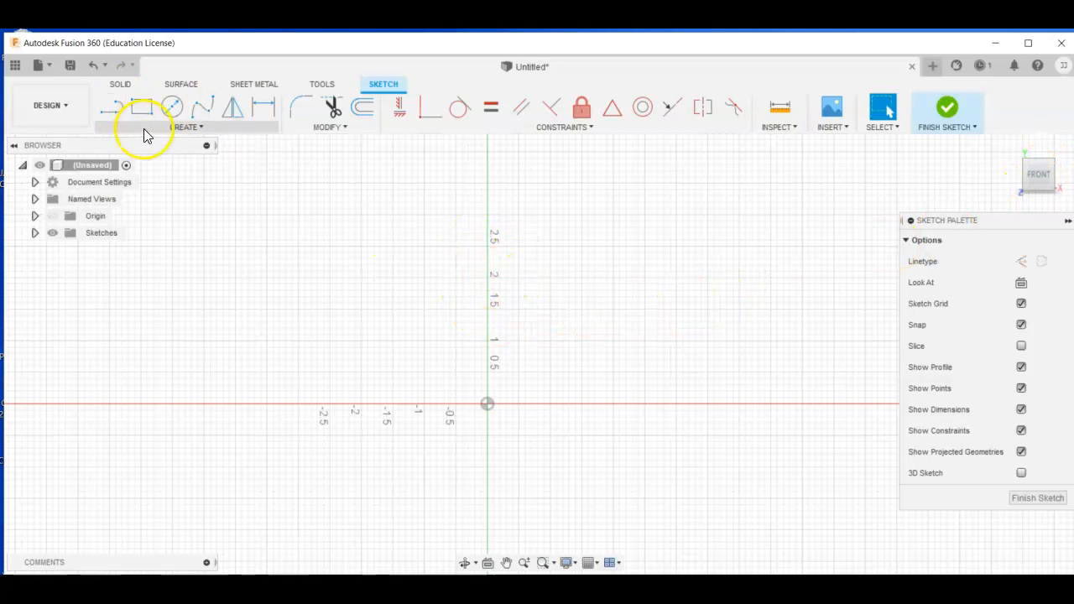
pyautogui.moveTo(142, 109)
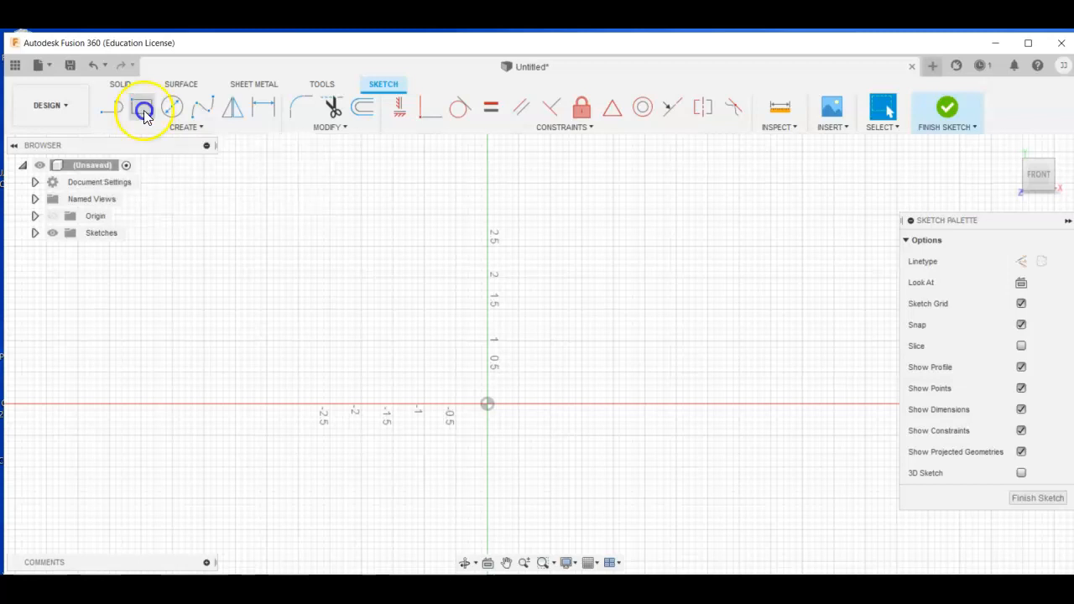
# Draw a 0.75 by 4.00 rectangle starting at the origin.
pyautogui.click(142, 107)
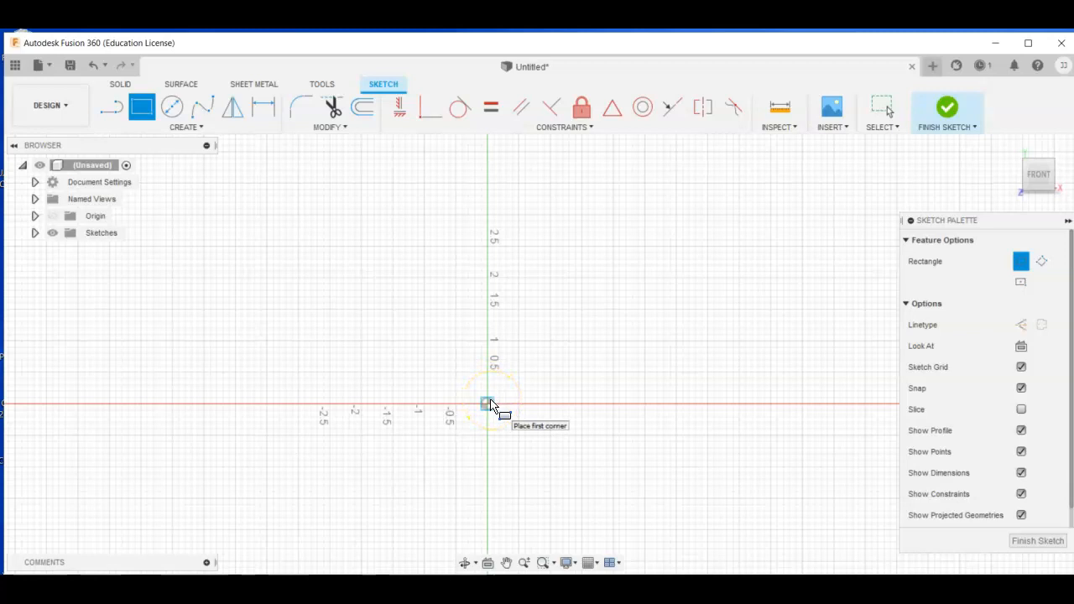
pyautogui.moveTo(486, 403); pyautogui.dragTo(547, 172)
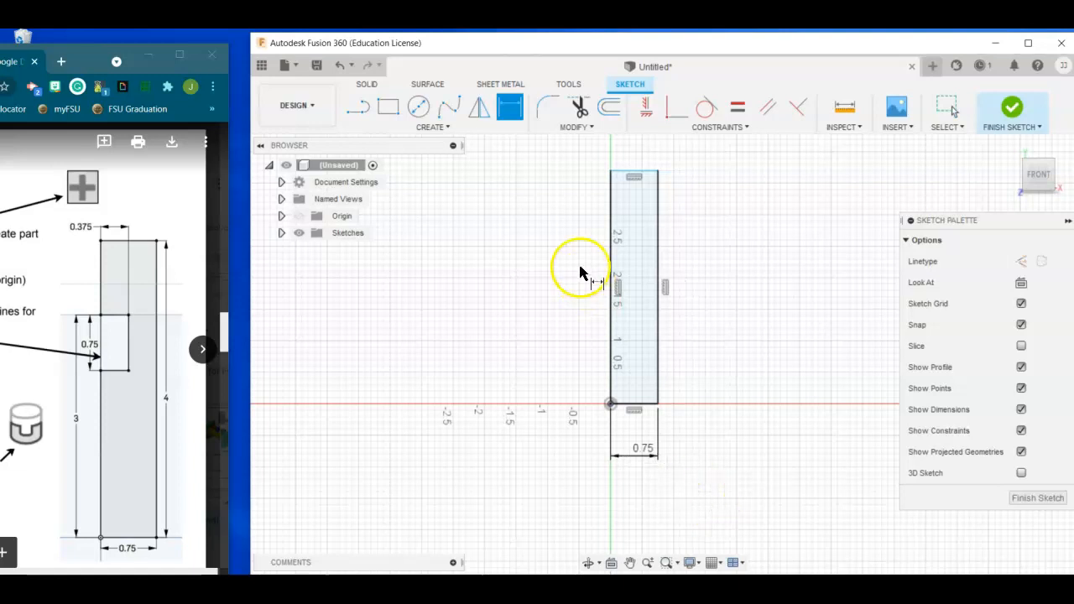
pyautogui.moveTo(511, 106)
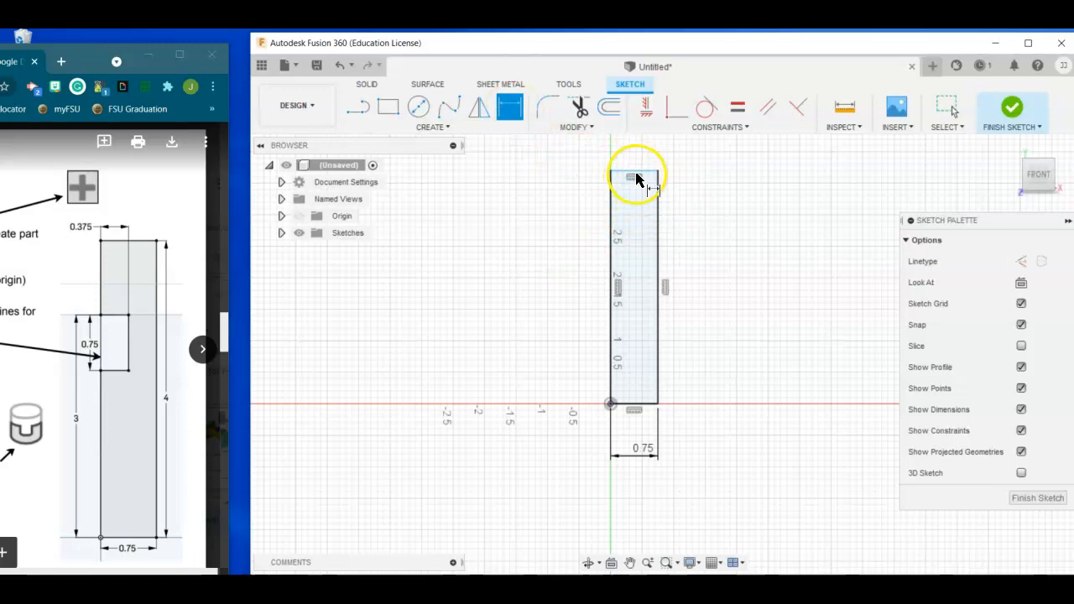
pyautogui.moveTo(667, 261)
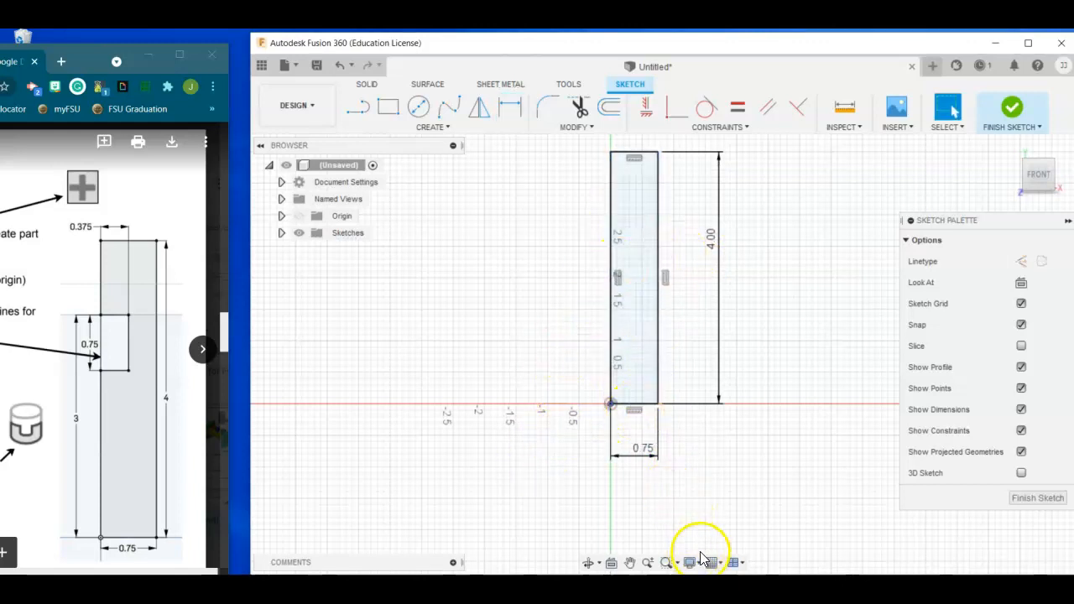
# Change the grid increment settings in the Grid and Snaps menu.
pyautogui.click(712, 562)
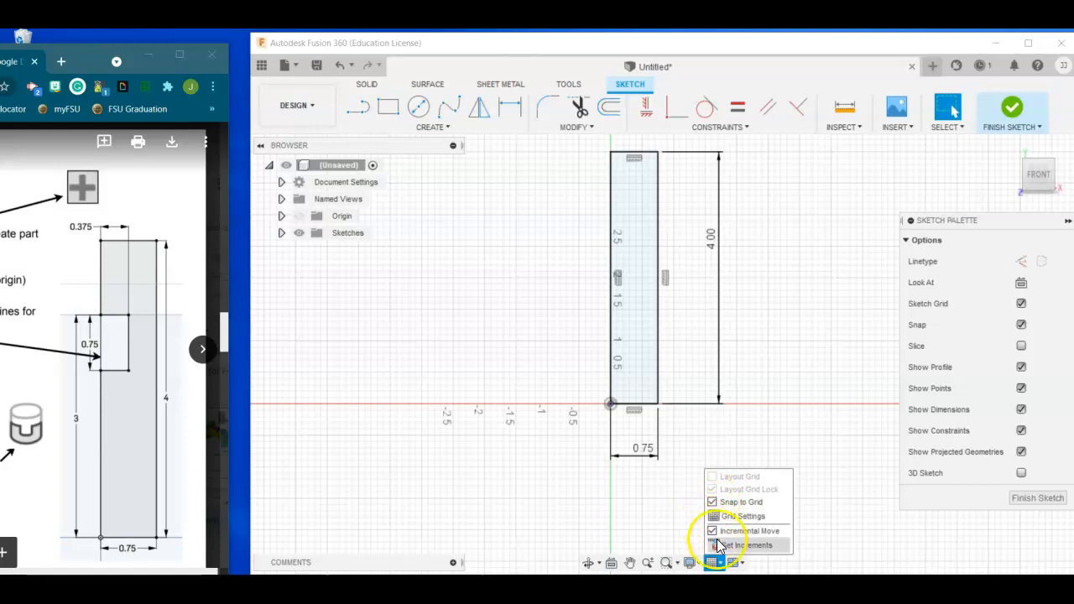
pyautogui.click(735, 562)
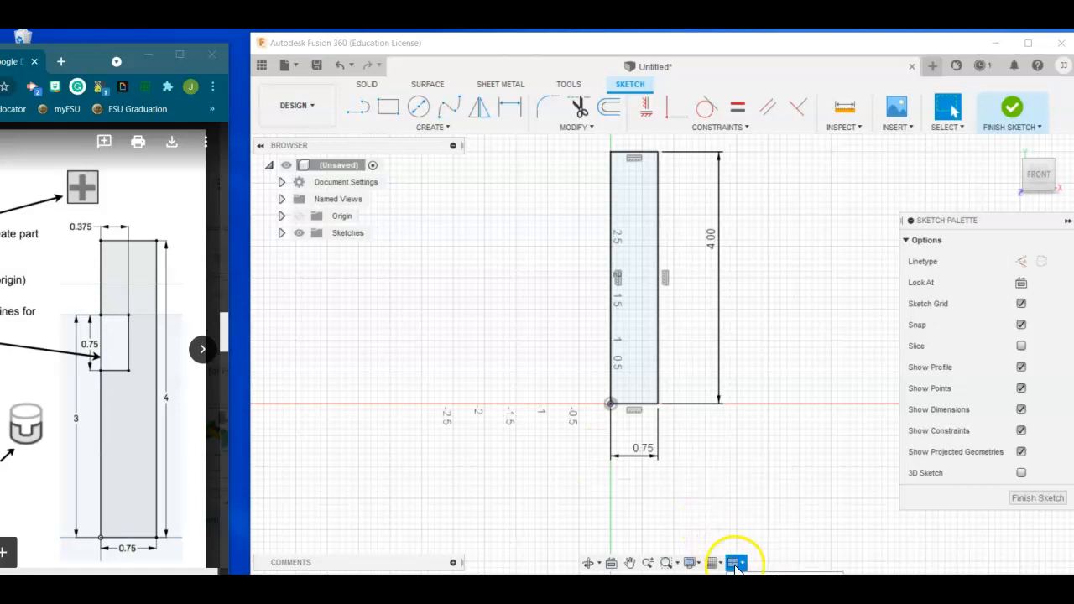
pyautogui.click(714, 562)
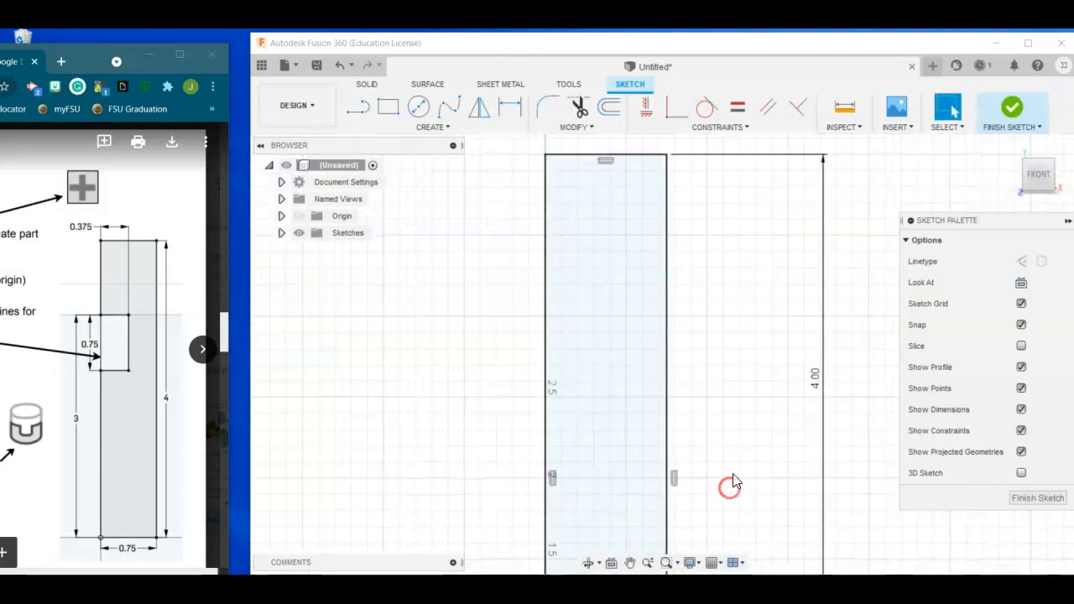
# Activate the Rectangle tool for a second shape on the end profile.
pyautogui.click(387, 106)
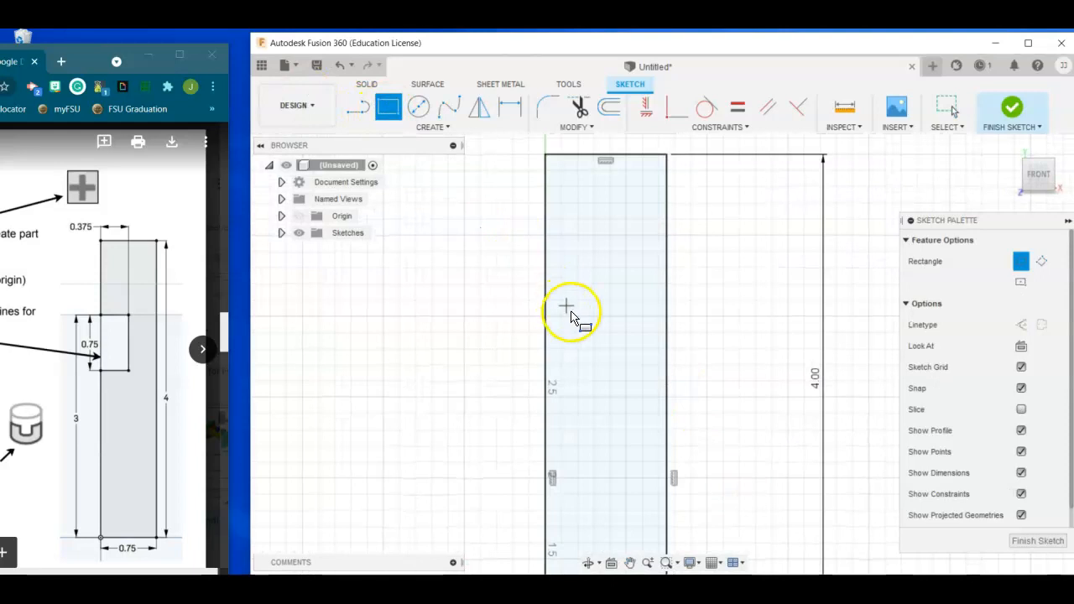
pyautogui.moveTo(546, 293)
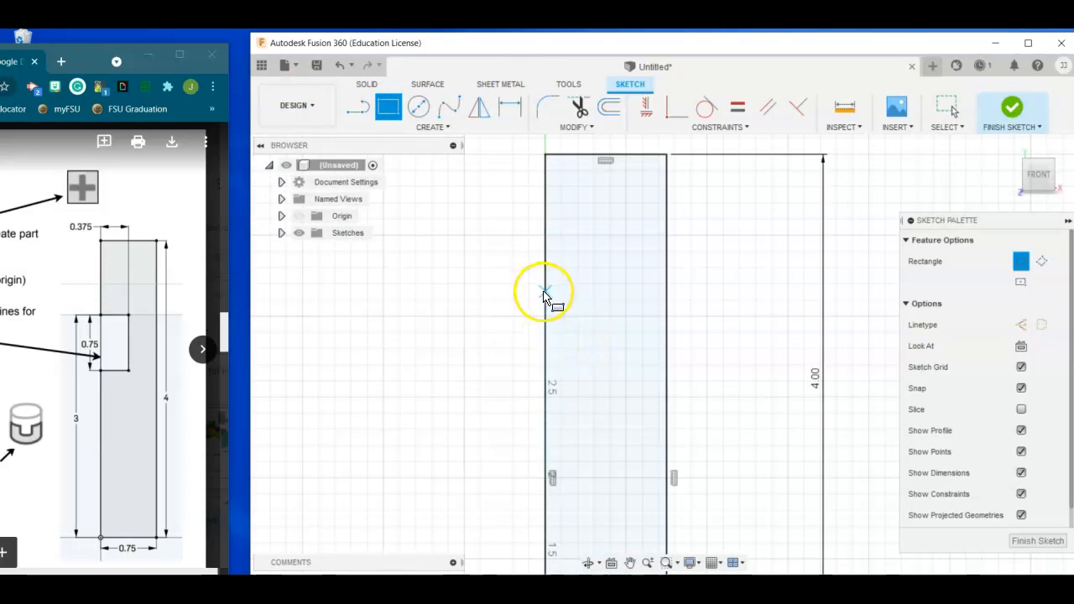
pyautogui.moveTo(546, 284)
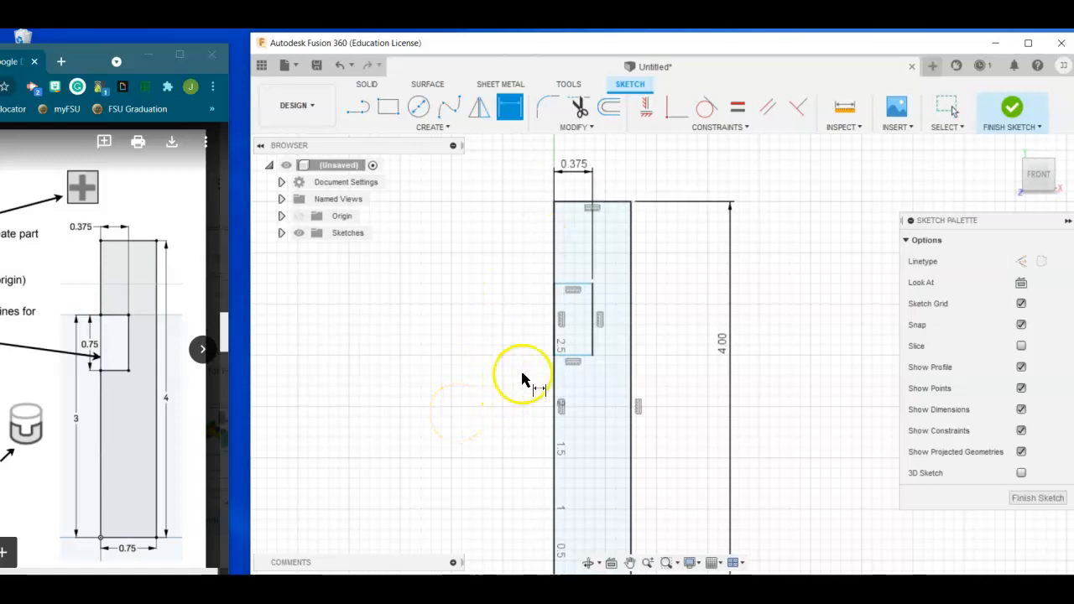
pyautogui.moveTo(596, 323)
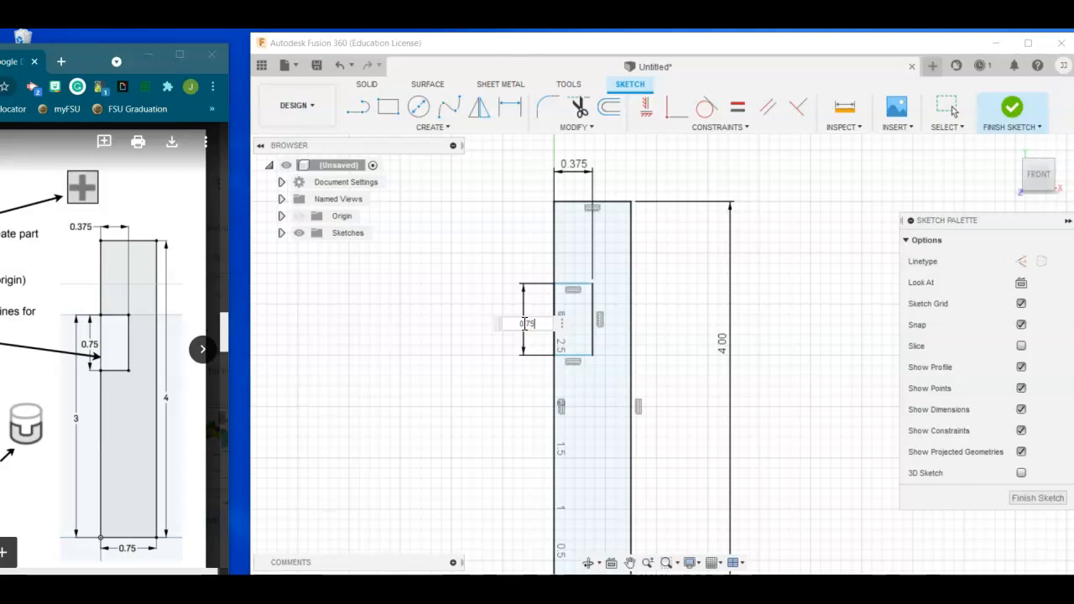
# Dimension the notch rectangle's height to 0.75.
pyautogui.click(509, 107)
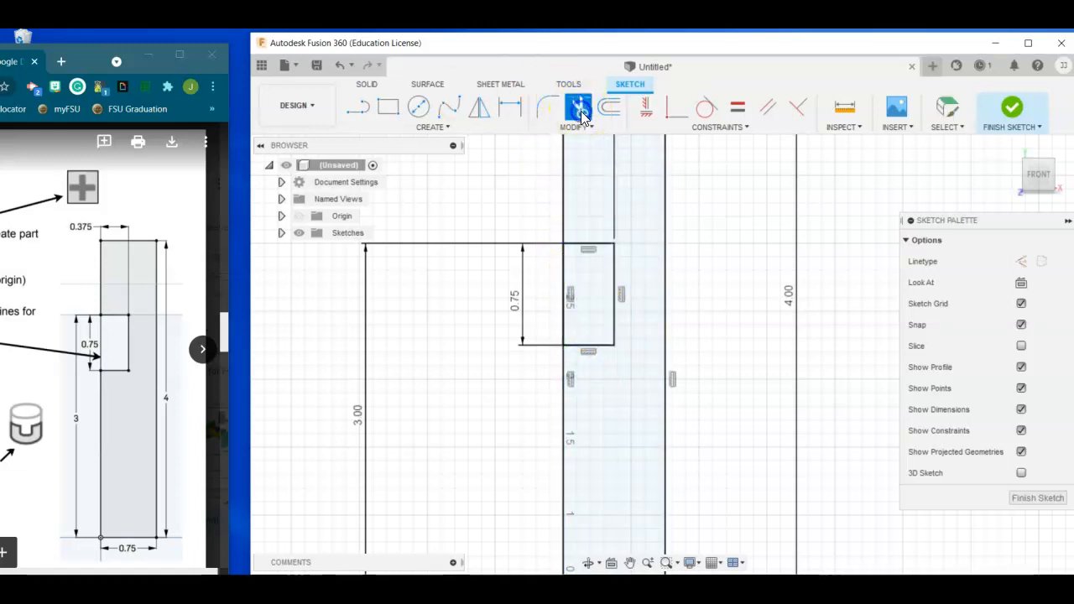
# Trim the overlapping sketch lines, including the segment inside the notch.
pyautogui.click(579, 108)
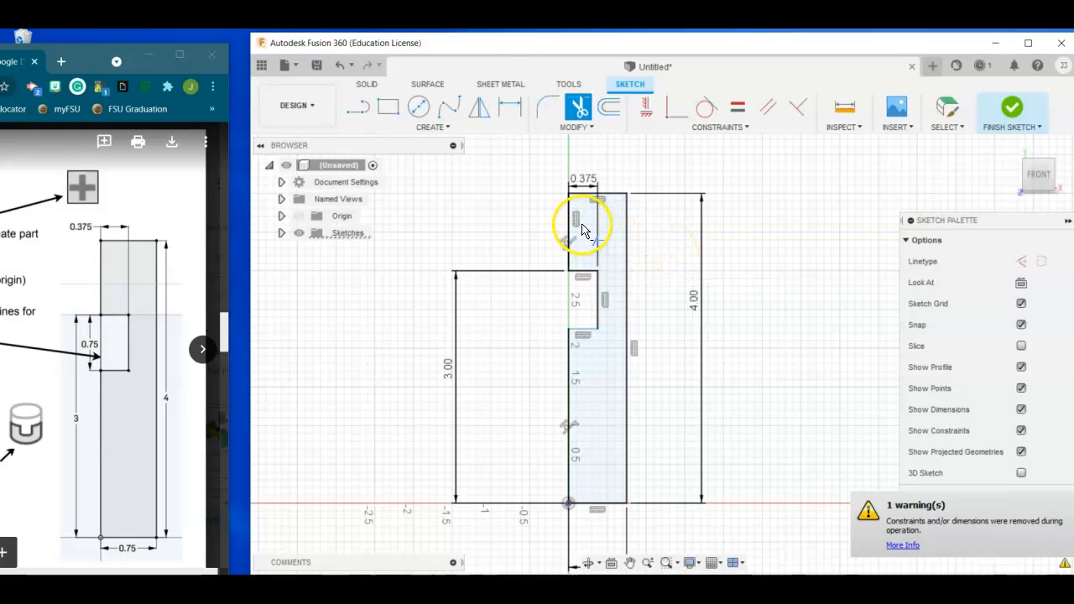
pyautogui.moveTo(638, 256)
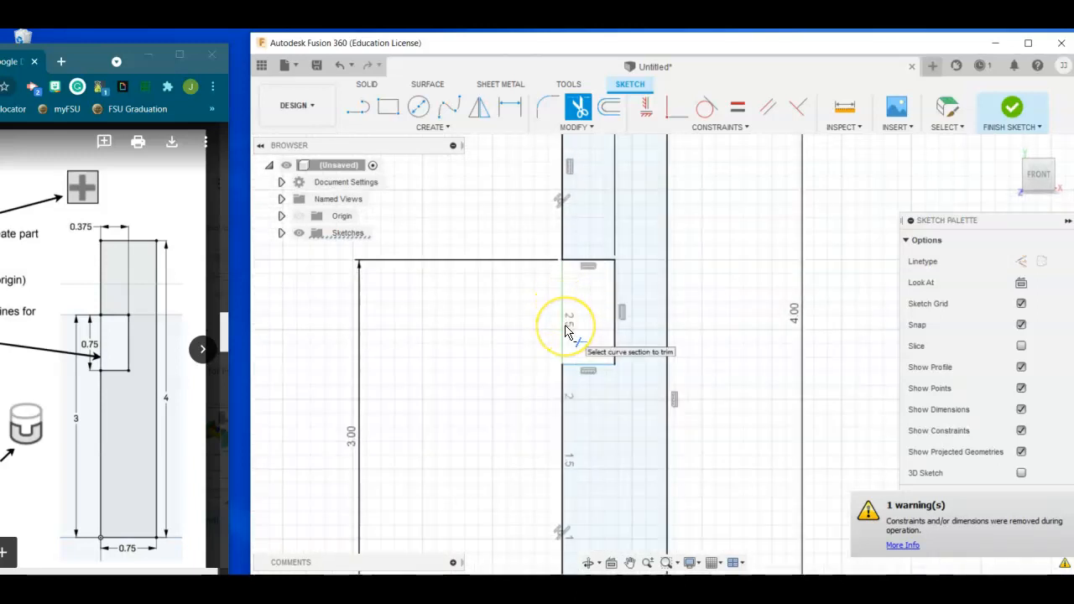
pyautogui.click(569, 327)
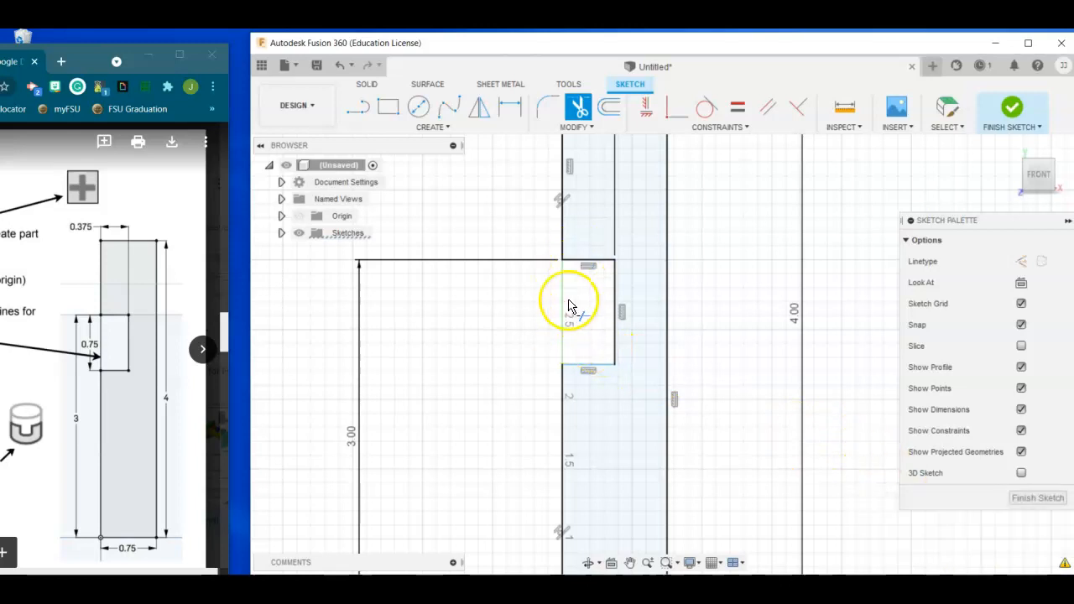
pyautogui.moveTo(812, 279)
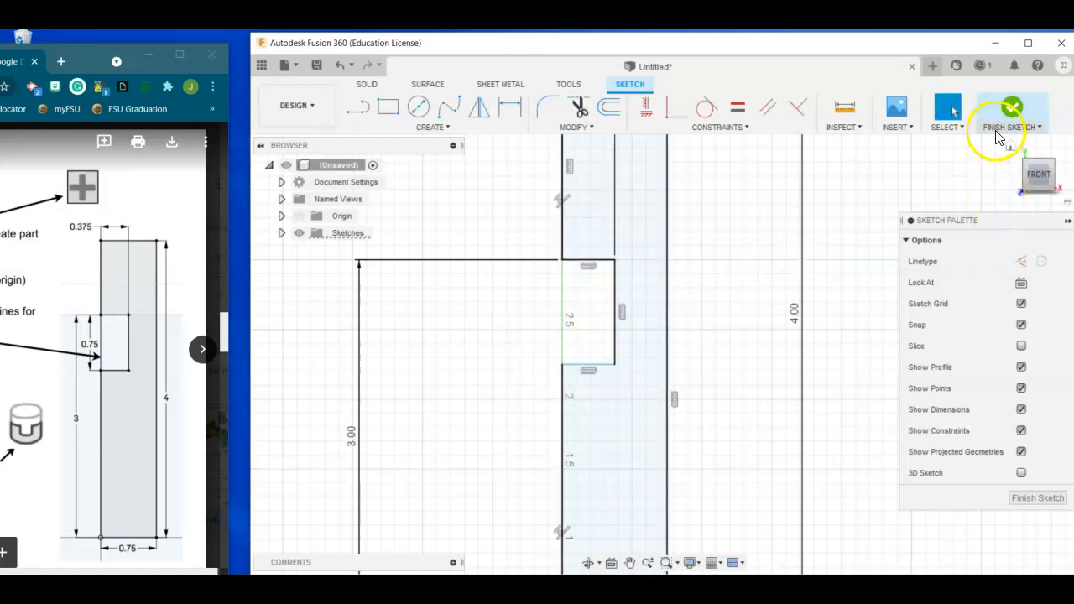
# Finish the sketch and extrude the notched profile 3 inches into a solid.
pyautogui.click(1012, 113)
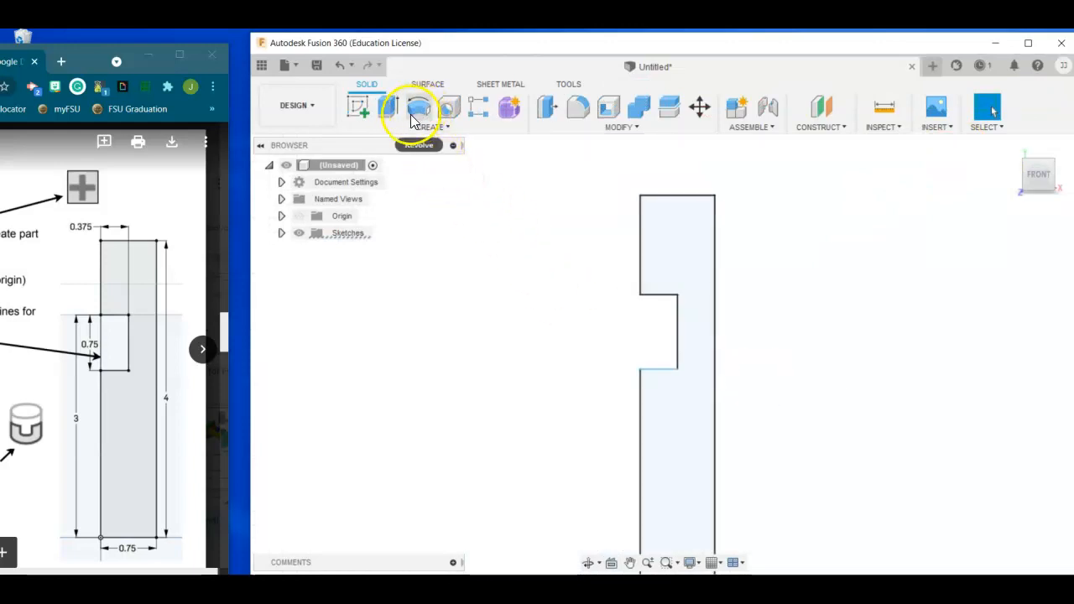
pyautogui.click(388, 107)
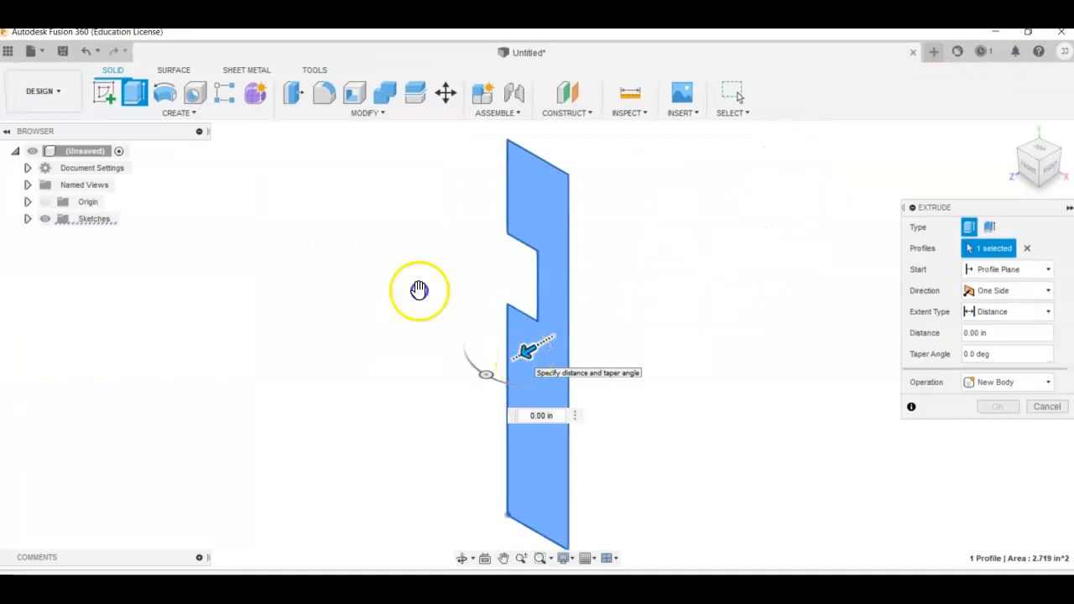
pyautogui.moveTo(524, 351); pyautogui.dragTo(713, 239)
pyautogui.write('3')
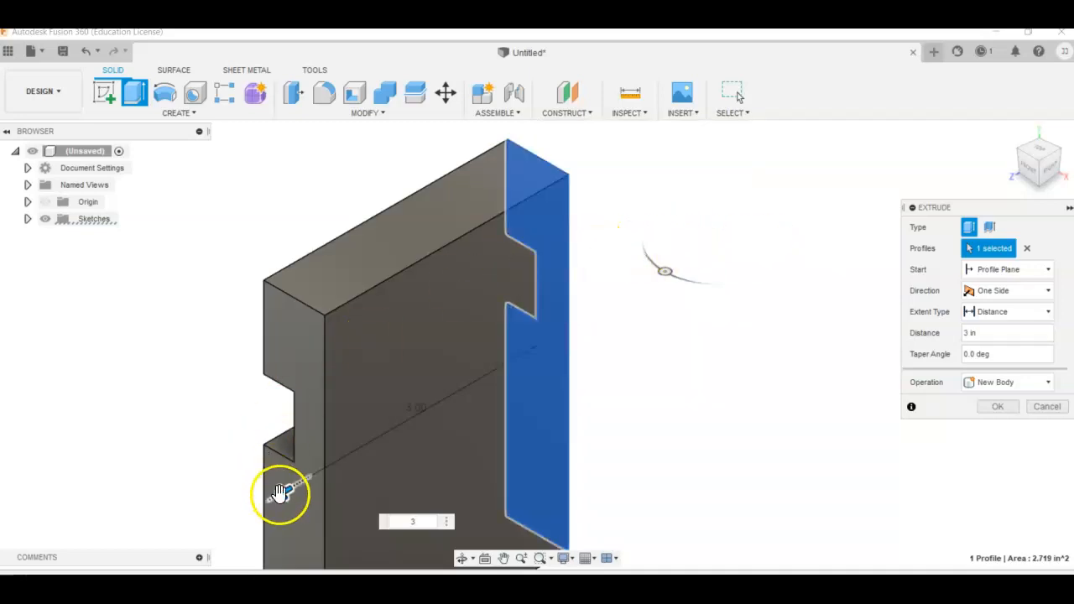
pyautogui.moveTo(282, 490); pyautogui.dragTo(709, 265)
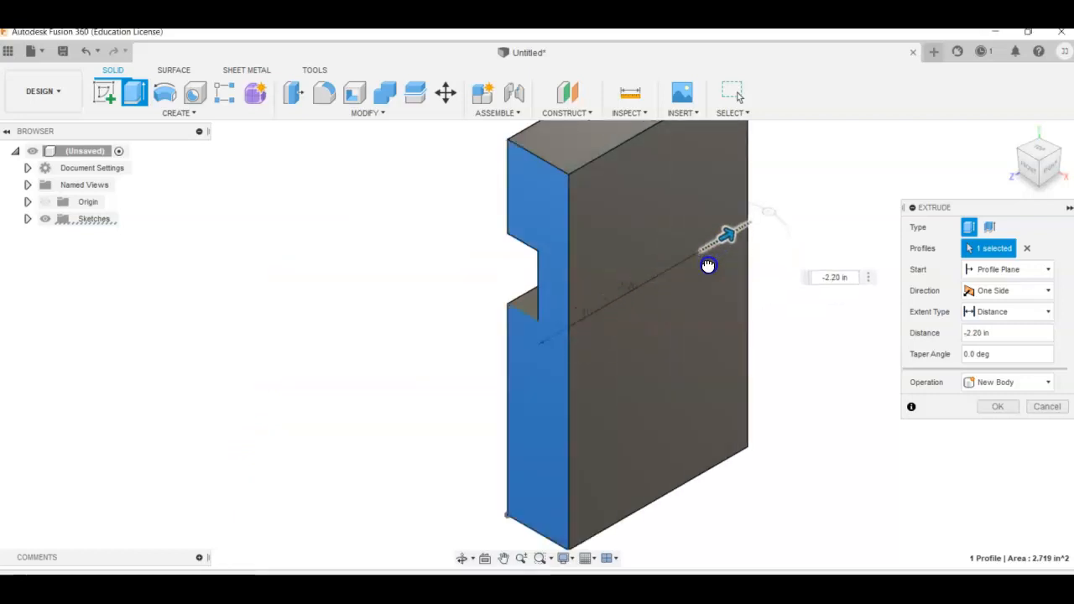
pyautogui.moveTo(708, 265)
pyautogui.write('3')
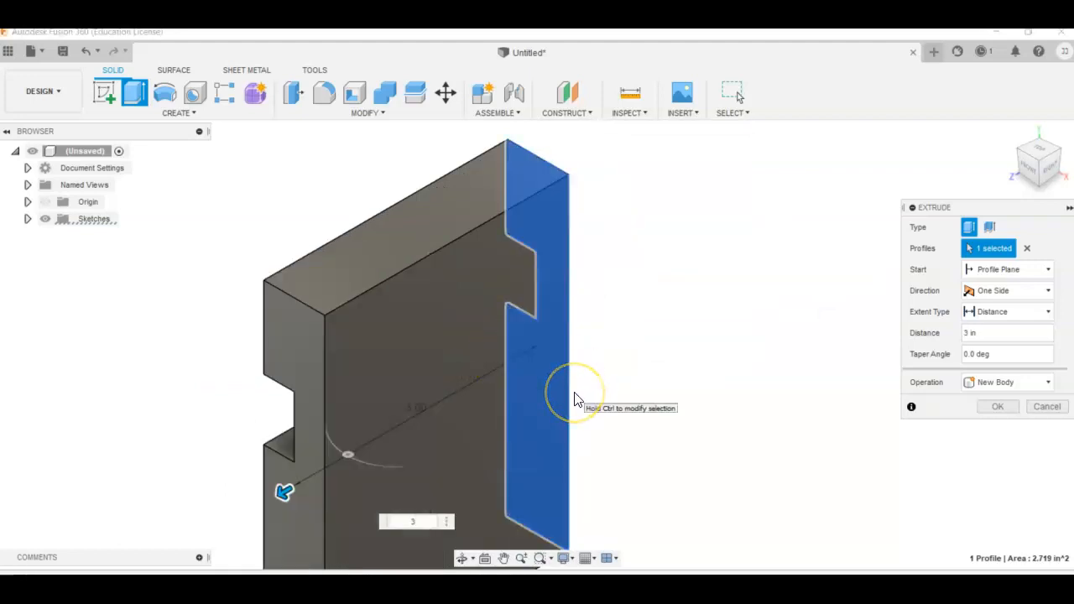
pyautogui.click(997, 406)
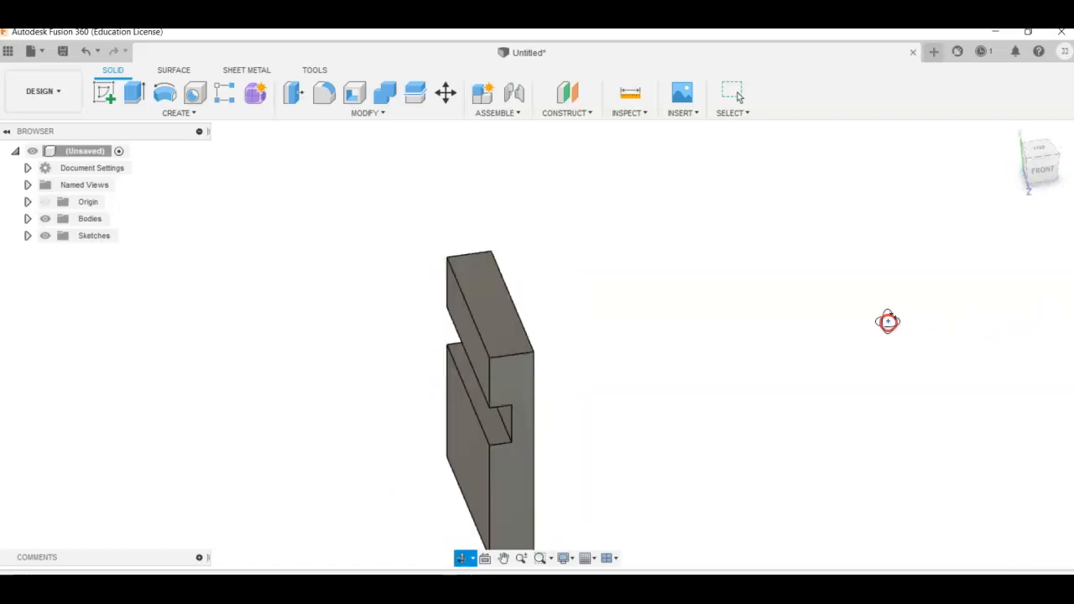
# Save the design as 'End 1' in the Pegboard Toy 1 project.
pyautogui.moveTo(888, 321); pyautogui.dragTo(913, 308)
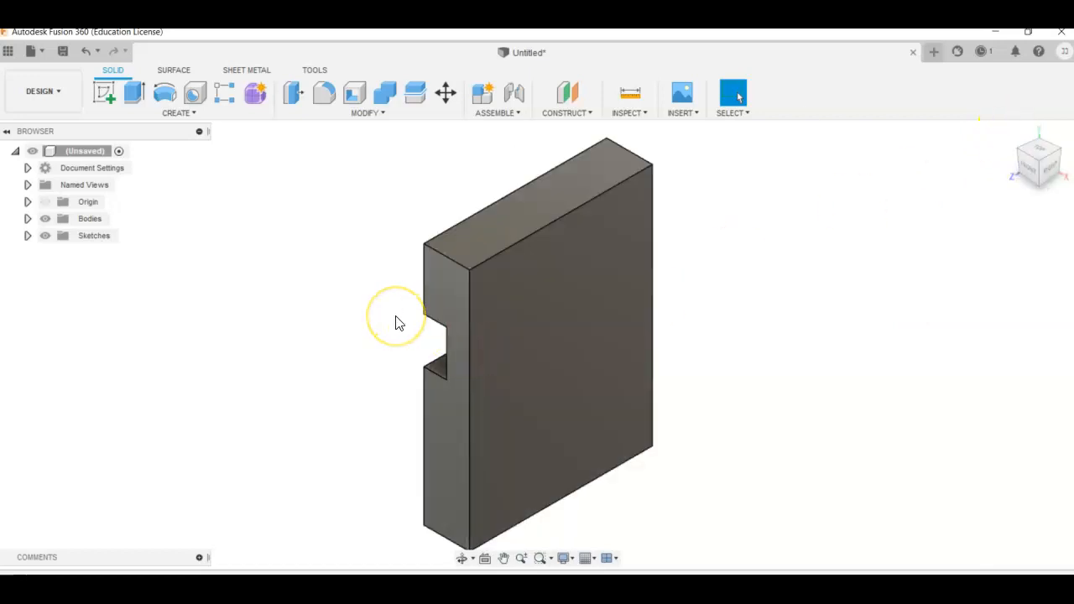
pyautogui.moveTo(284, 267)
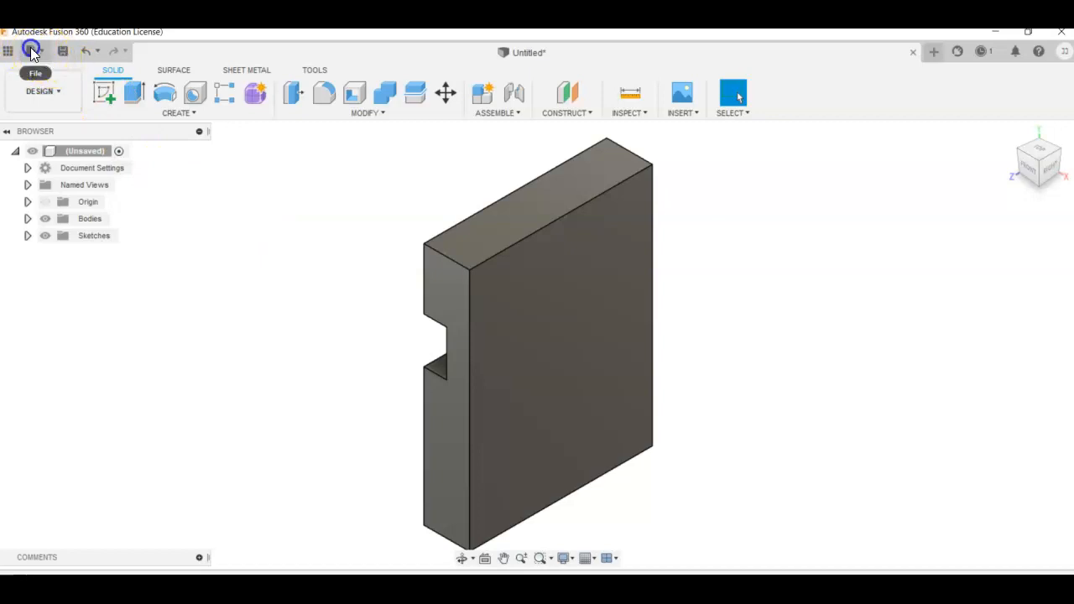
pyautogui.click(35, 50)
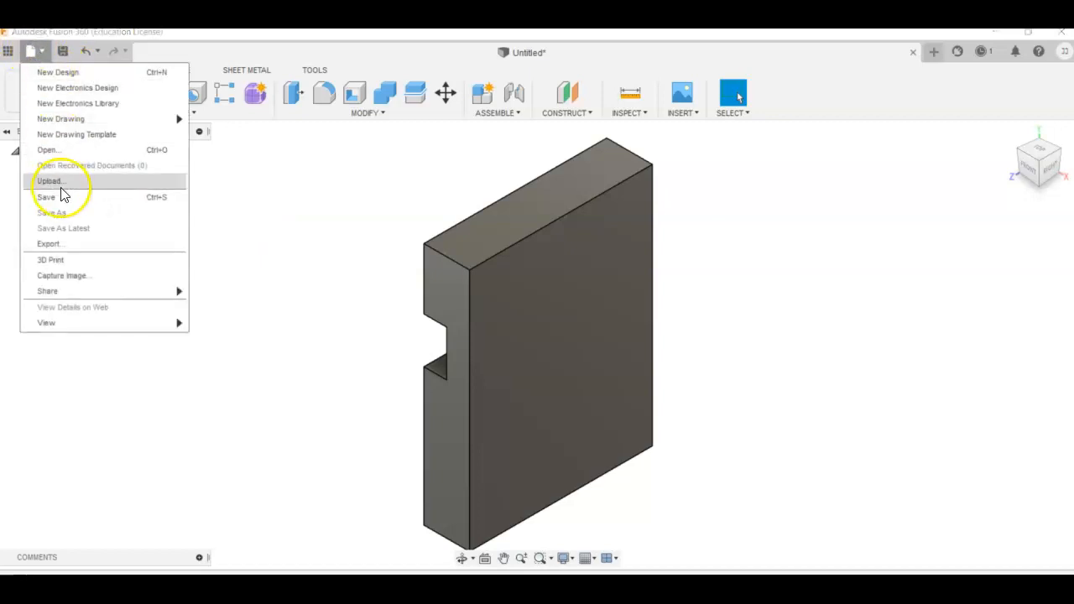
pyautogui.click(46, 198)
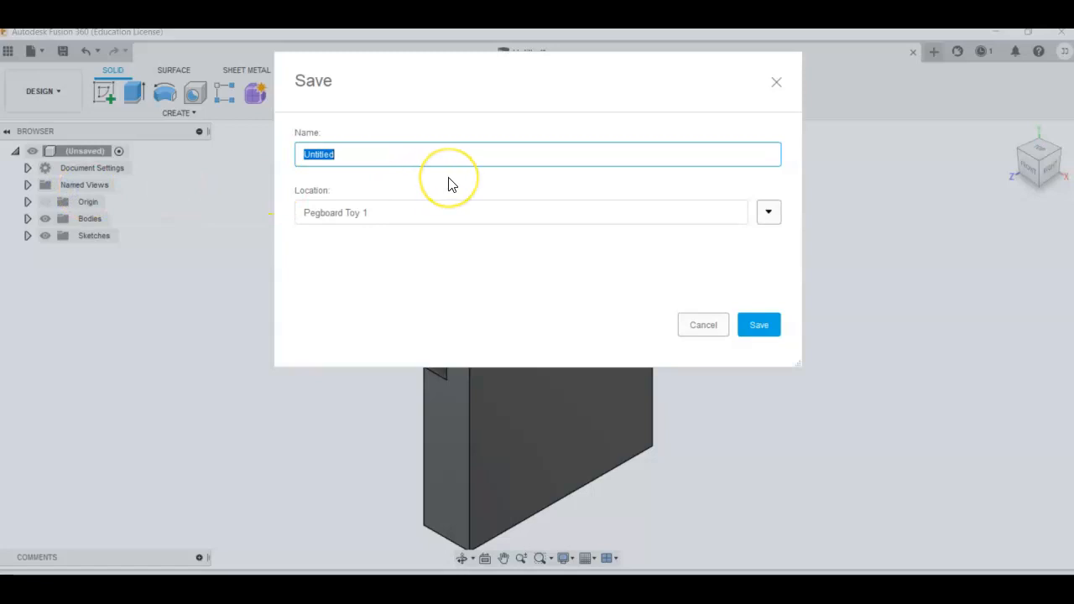
pyautogui.write('End 1')
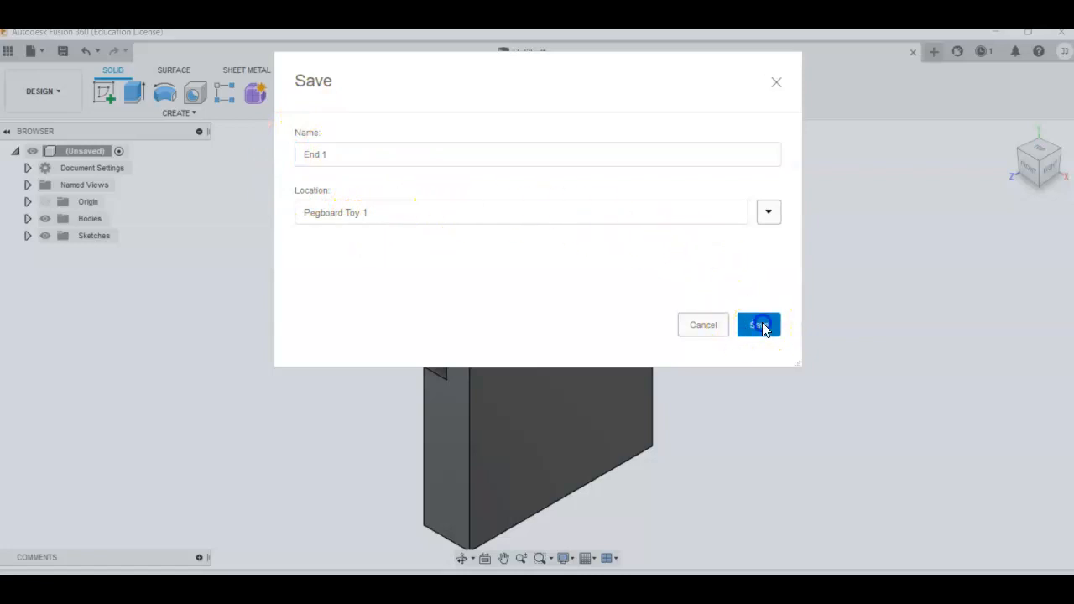
pyautogui.click(758, 325)
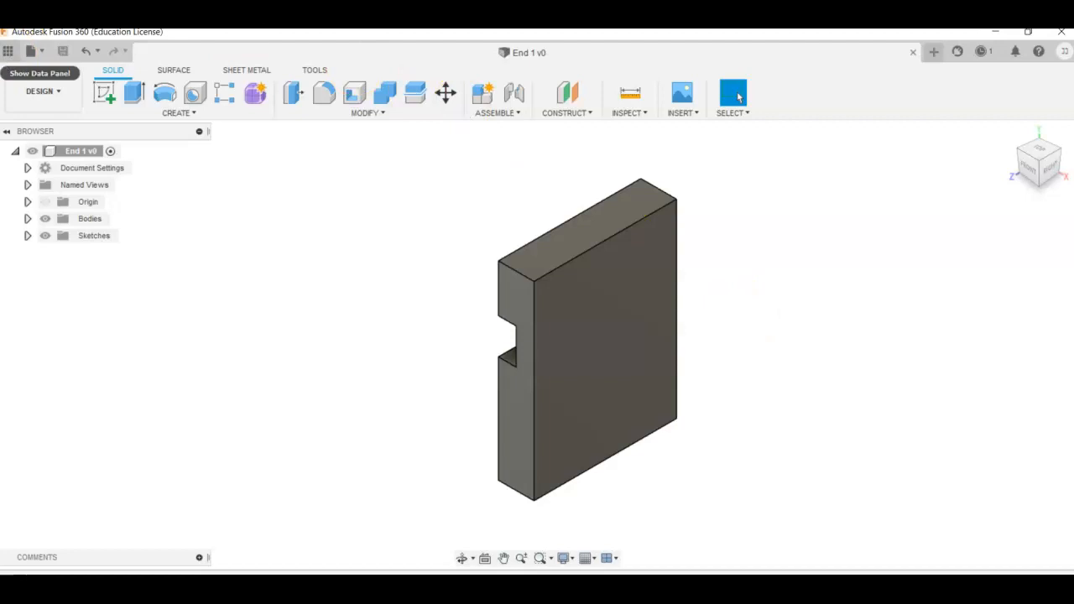
# Copy End 1 in the Pegboard Toy 1 data panel and open the duplicate.
pyautogui.click(40, 73)
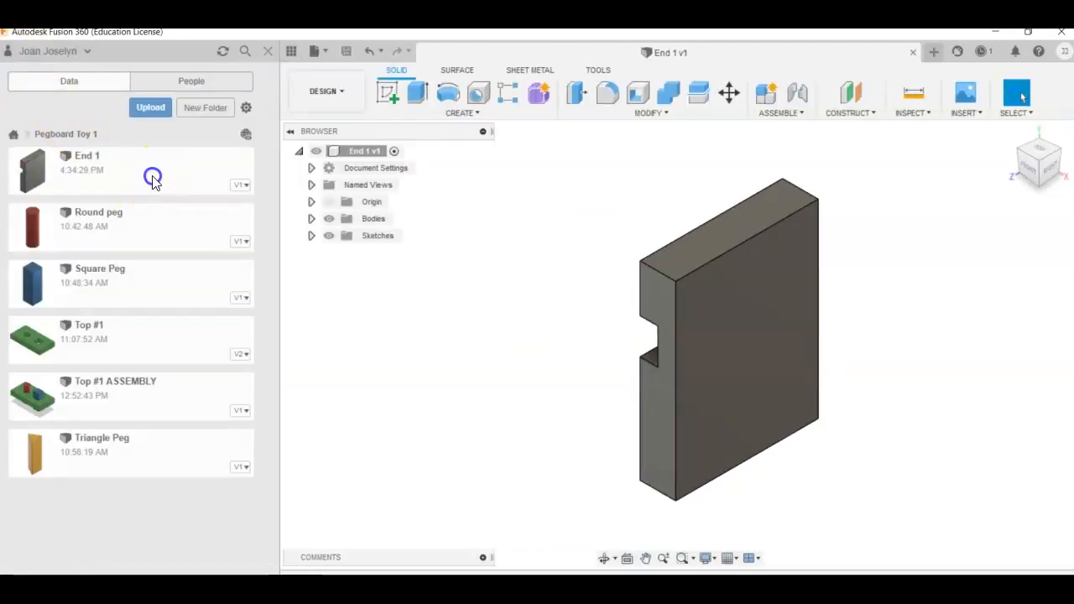
pyautogui.rightClick(154, 176)
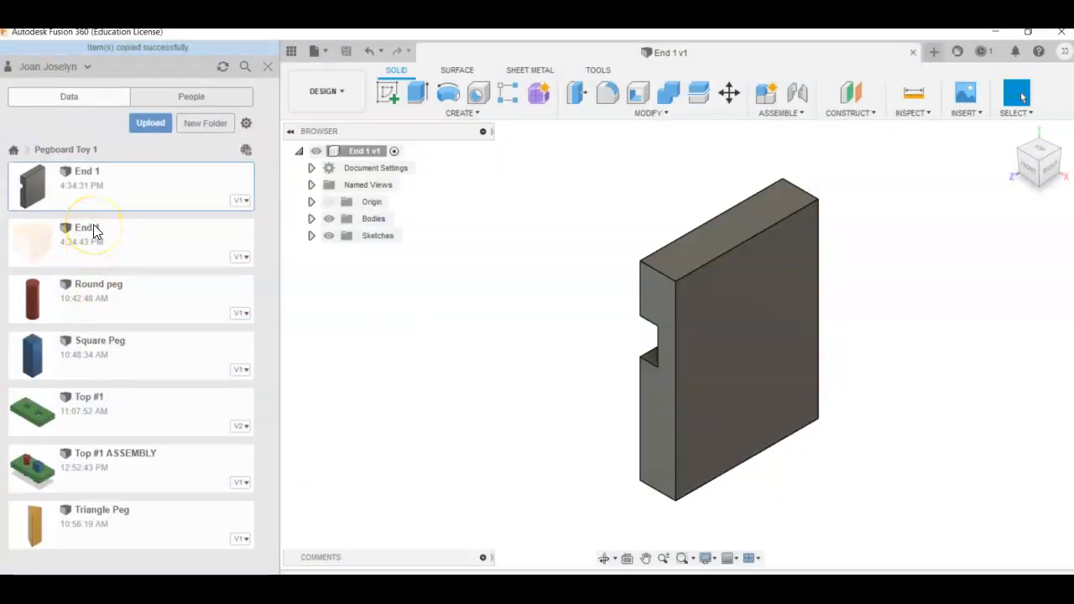
pyautogui.doubleClick(86, 227)
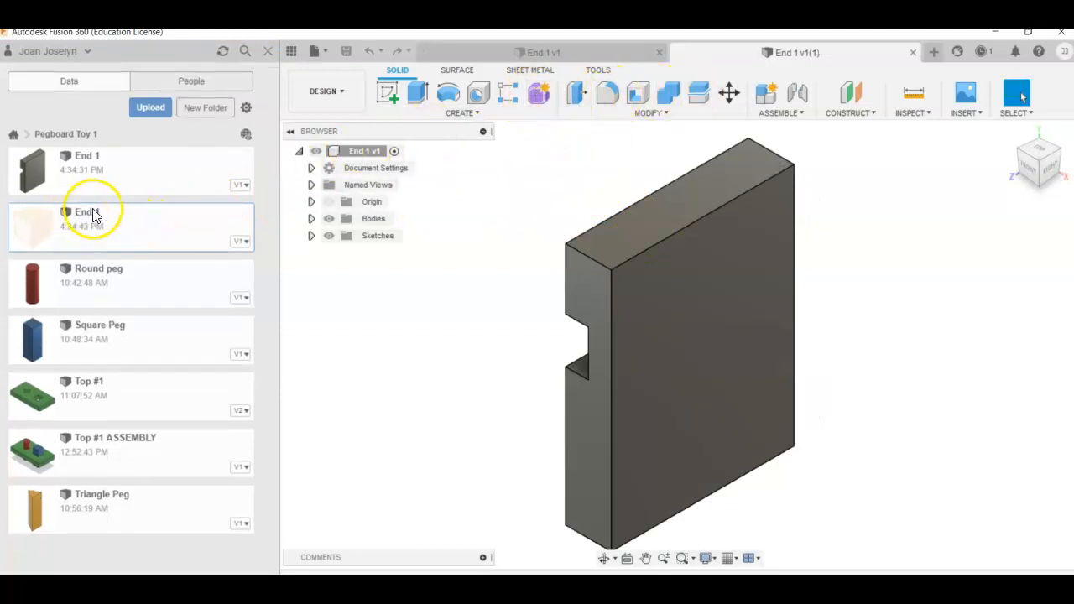
# Begin renaming the duplicated End file in the data panel.
pyautogui.rightClick(88, 214)
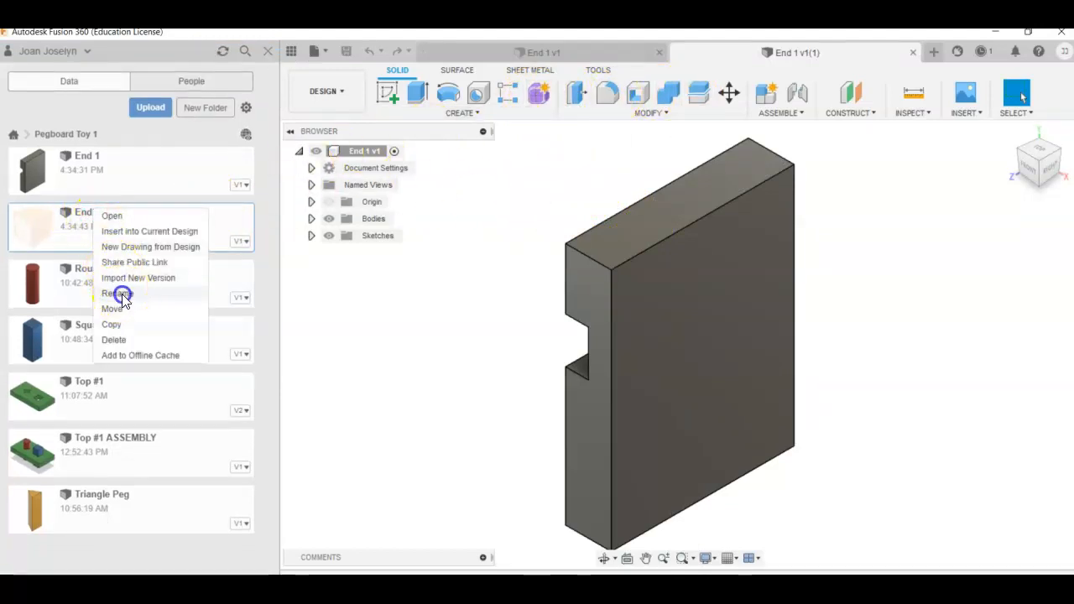
pyautogui.click(113, 293)
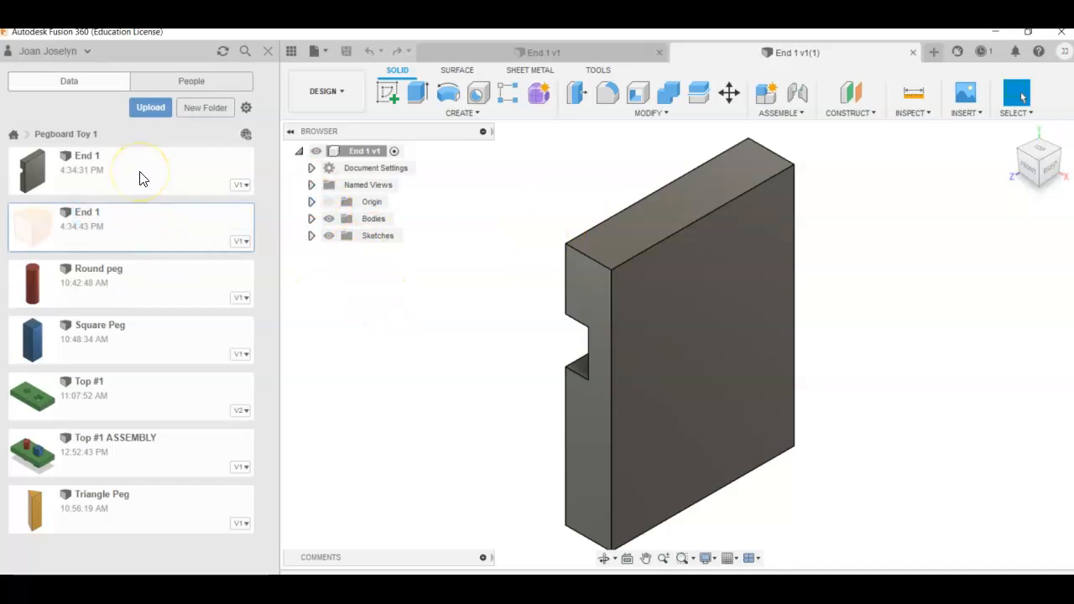
pyautogui.moveTo(670, 235)
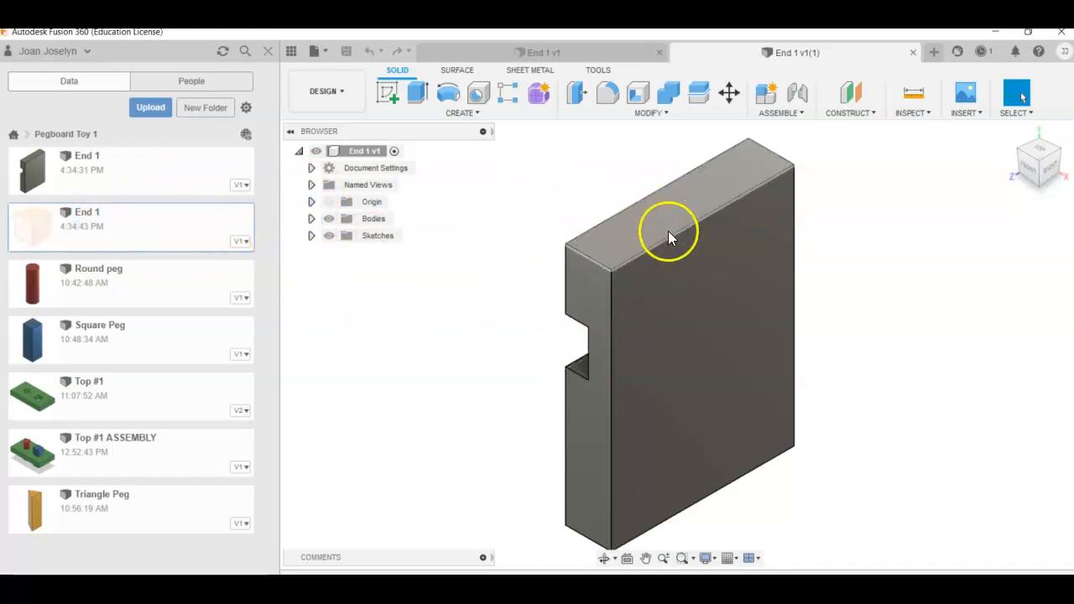